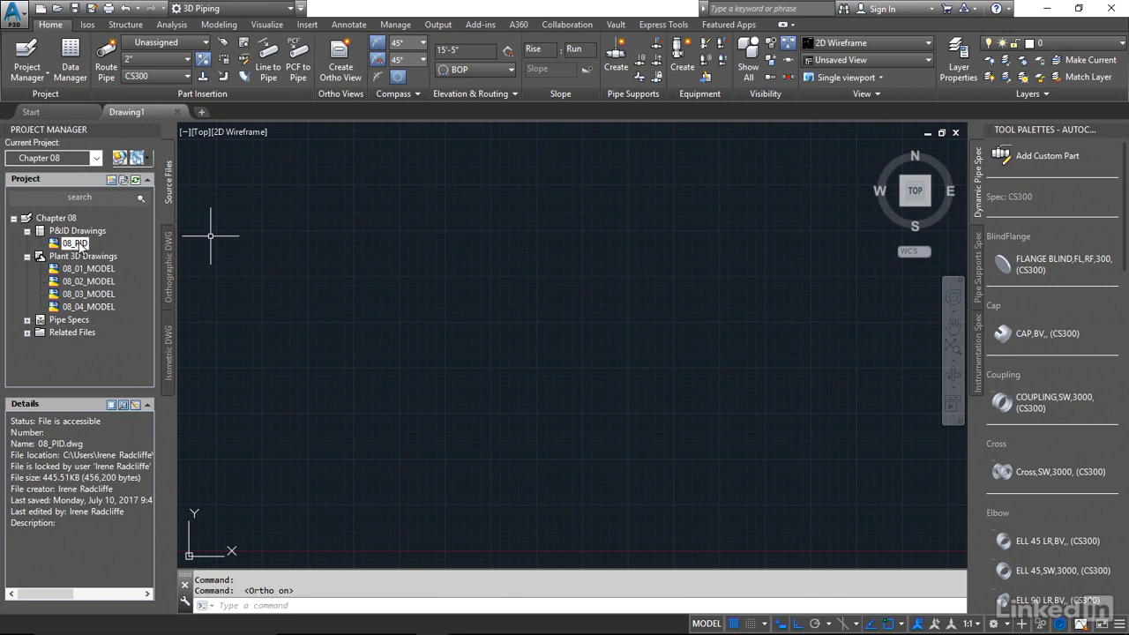
# Step: Open the 08_PID drawing and then the 08_04_MODEL piping model from Project Manager
pyautogui.doubleClick(74, 243)
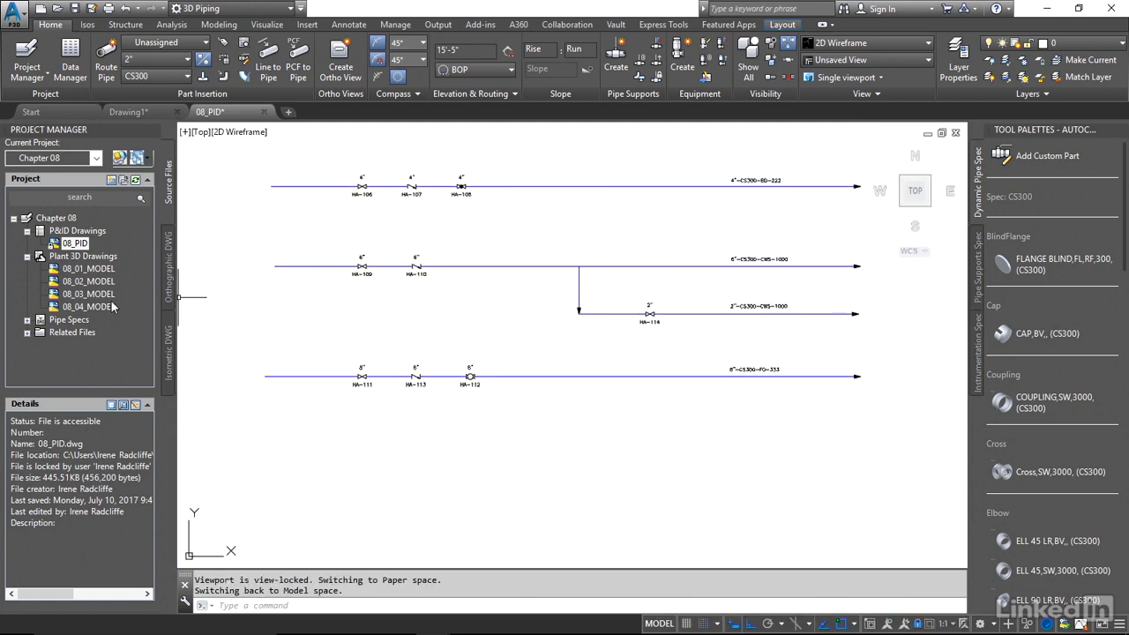
pyautogui.click(88, 306)
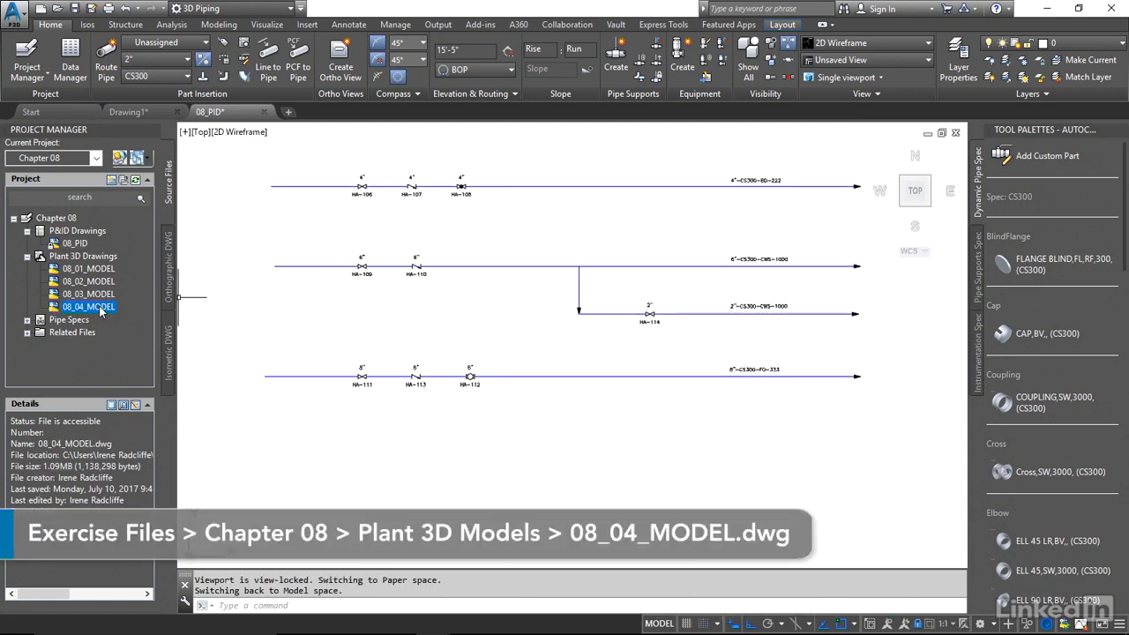
pyautogui.doubleClick(88, 306)
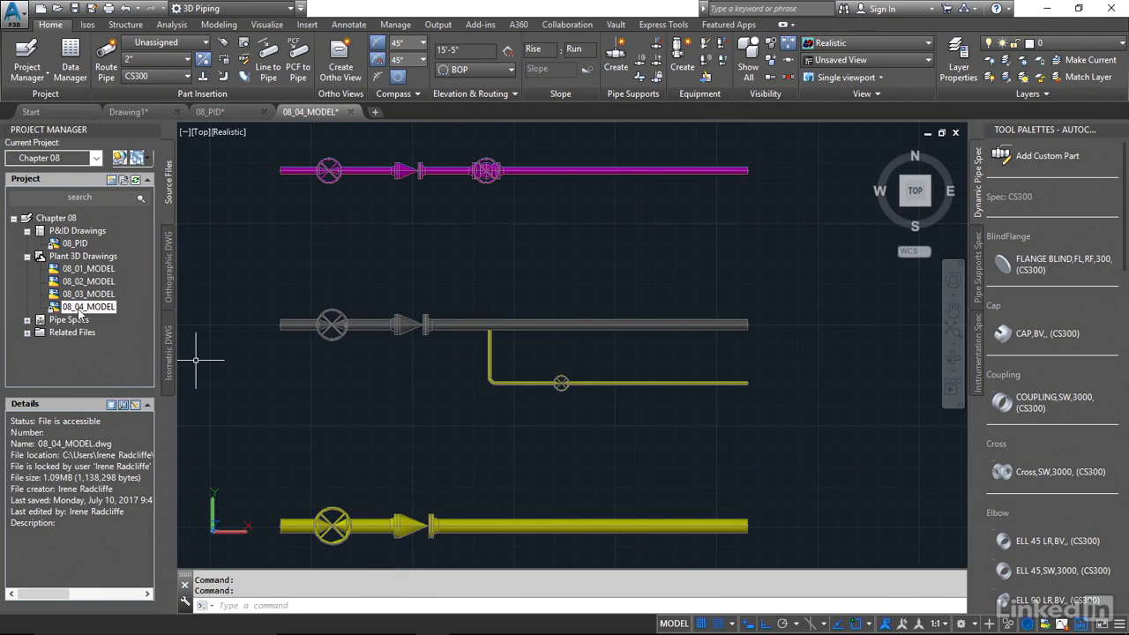
# Step: Validate 08_04_MODEL and dismiss the No New Validation Errors message
pyautogui.rightClick(87, 307)
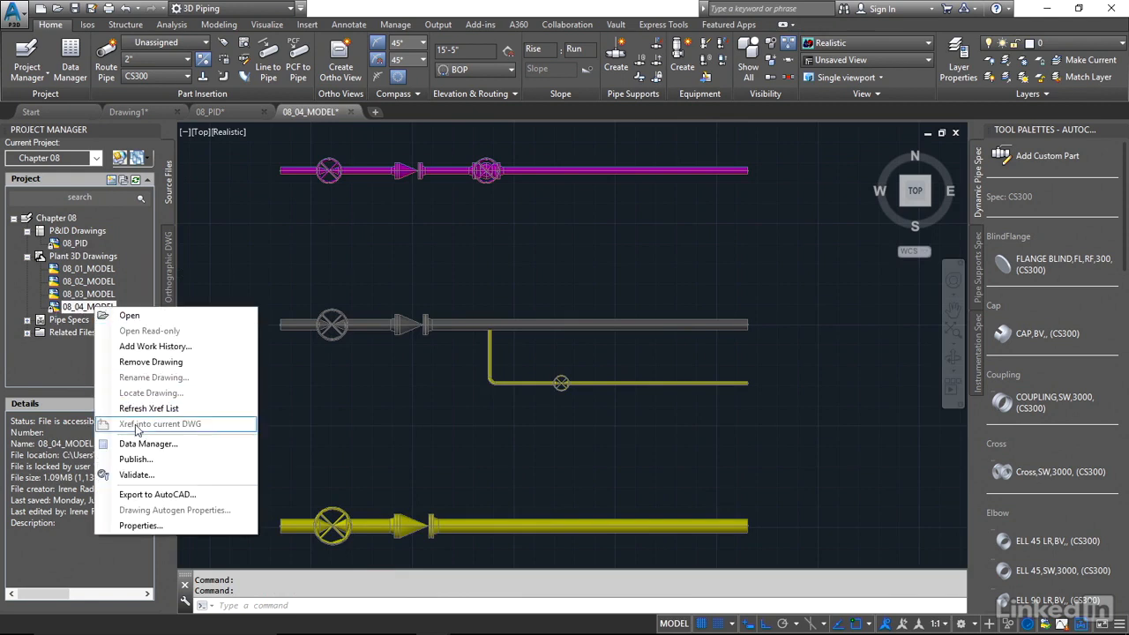
pyautogui.moveTo(136, 475)
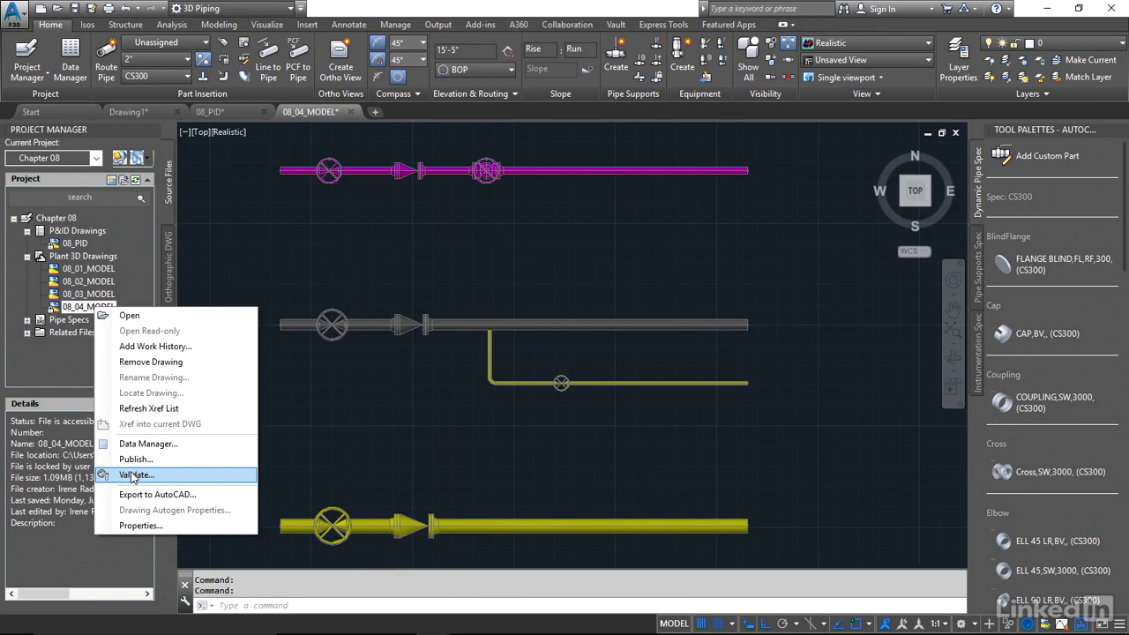
pyautogui.moveTo(141, 477)
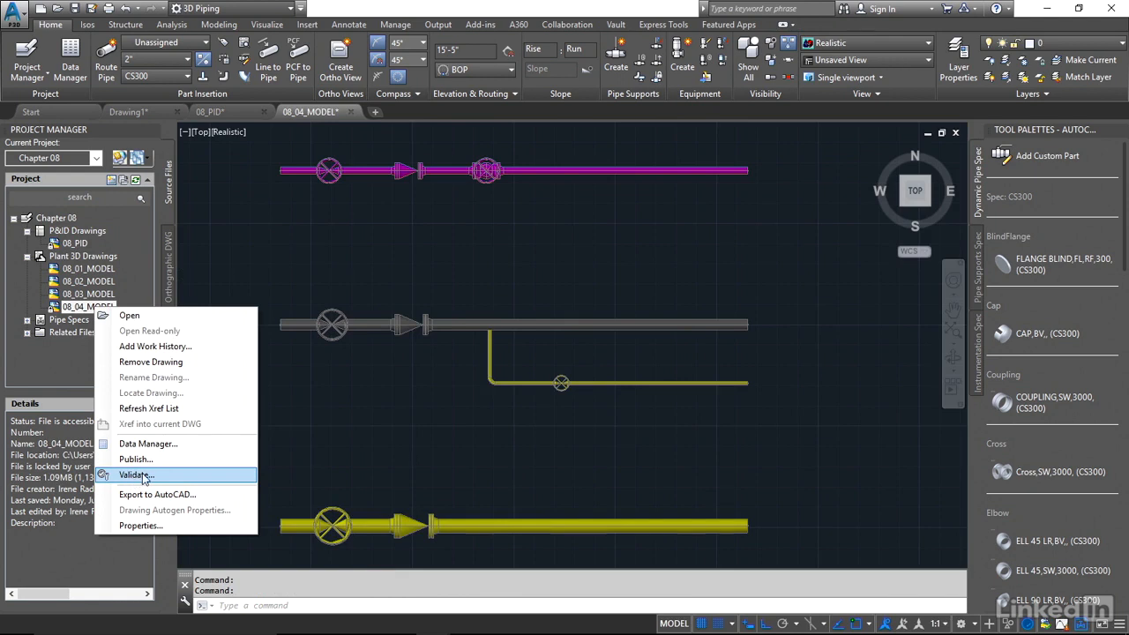
pyautogui.click(136, 474)
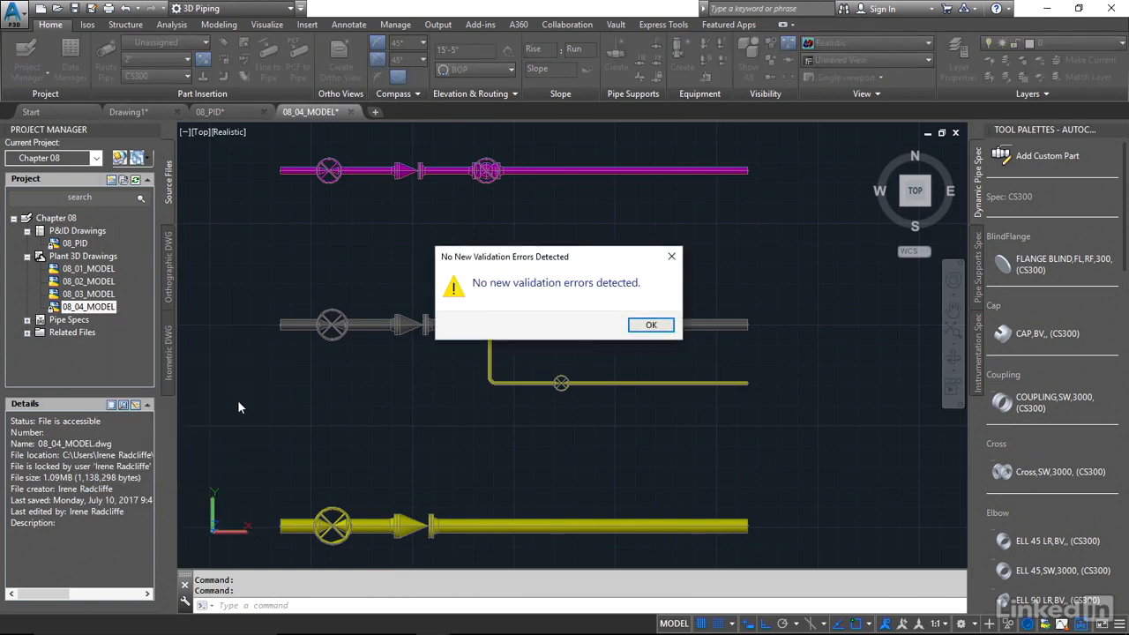
pyautogui.moveTo(366, 410)
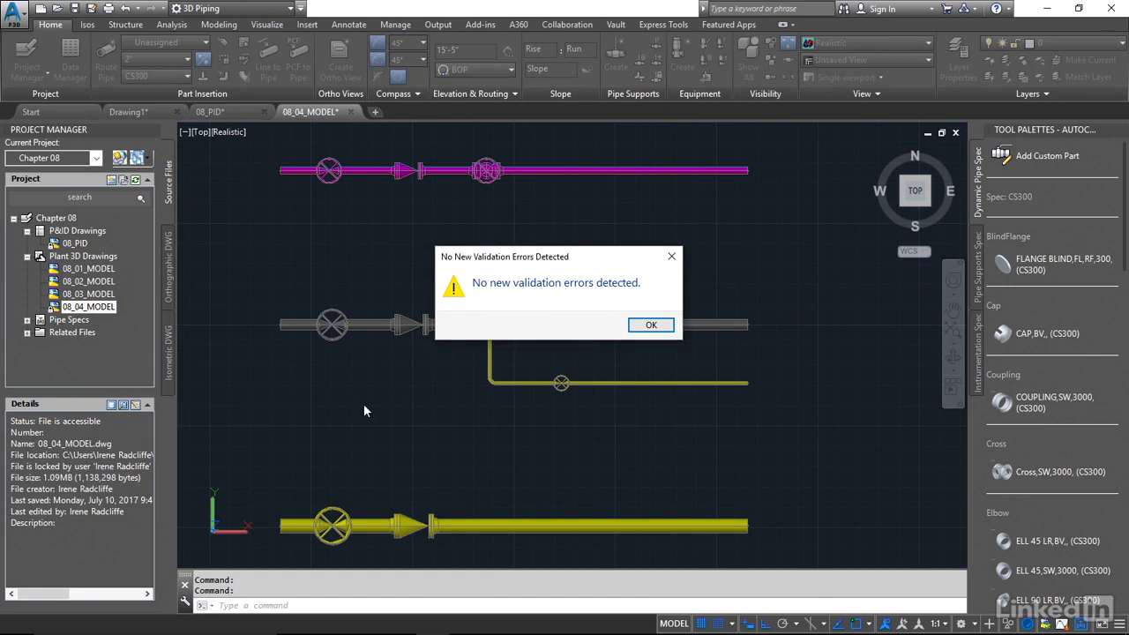
pyautogui.moveTo(376, 412)
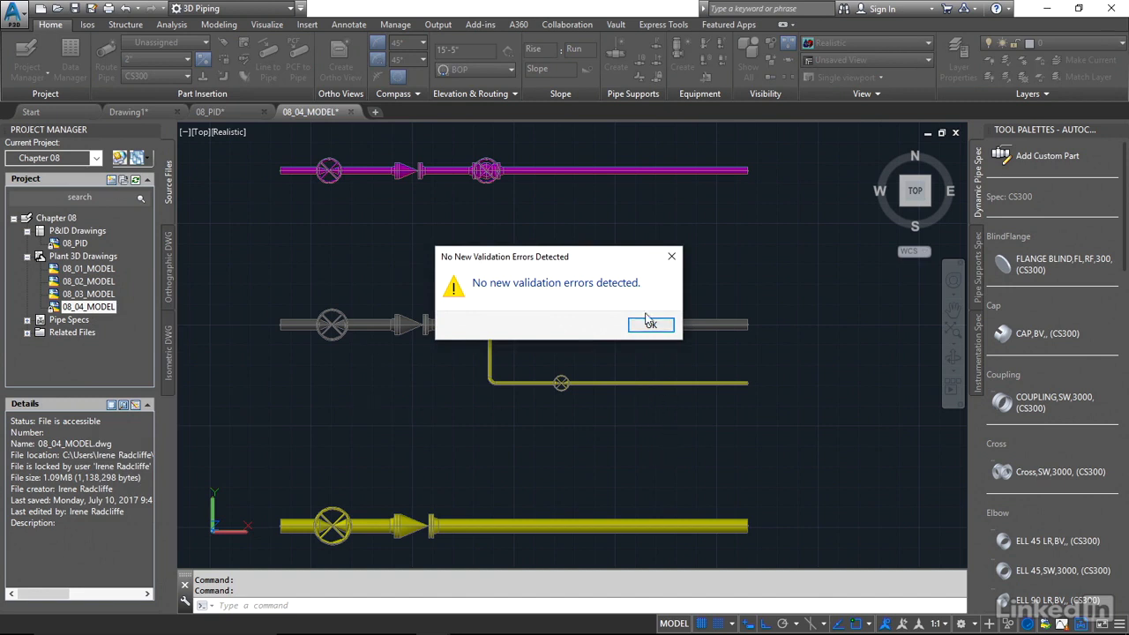
pyautogui.click(651, 323)
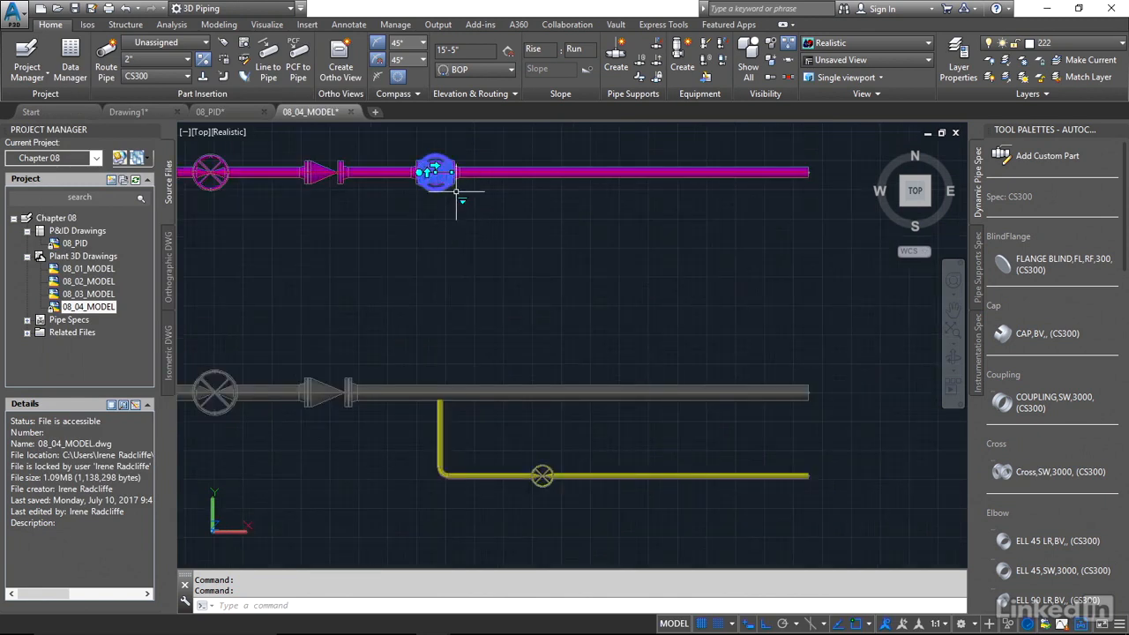
pyautogui.moveTo(433, 172)
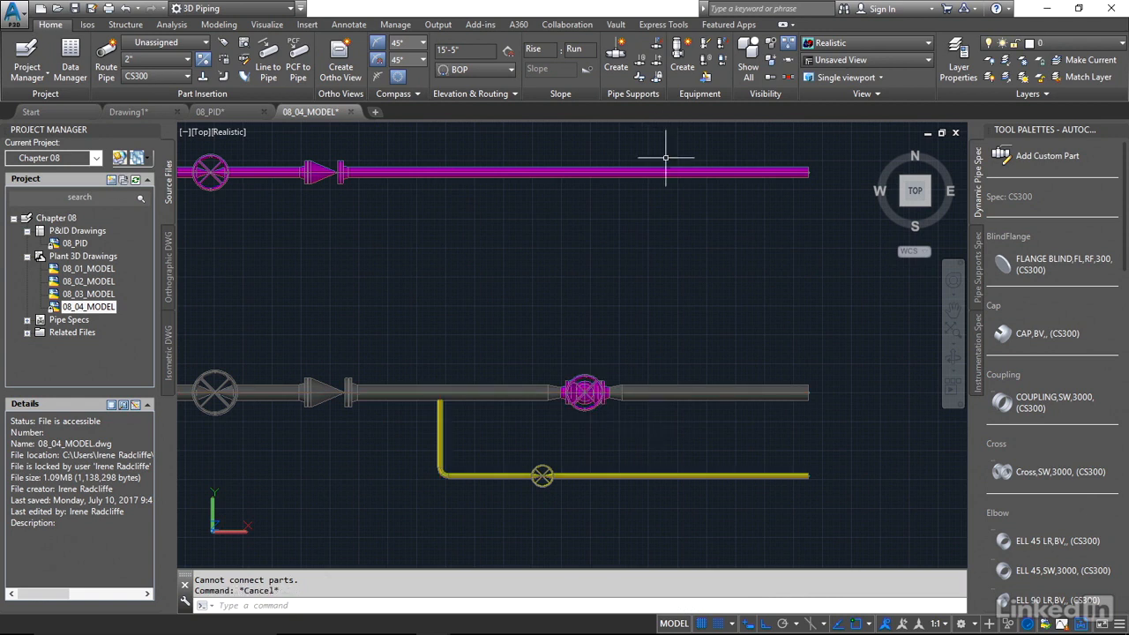
pyautogui.moveTo(660, 263)
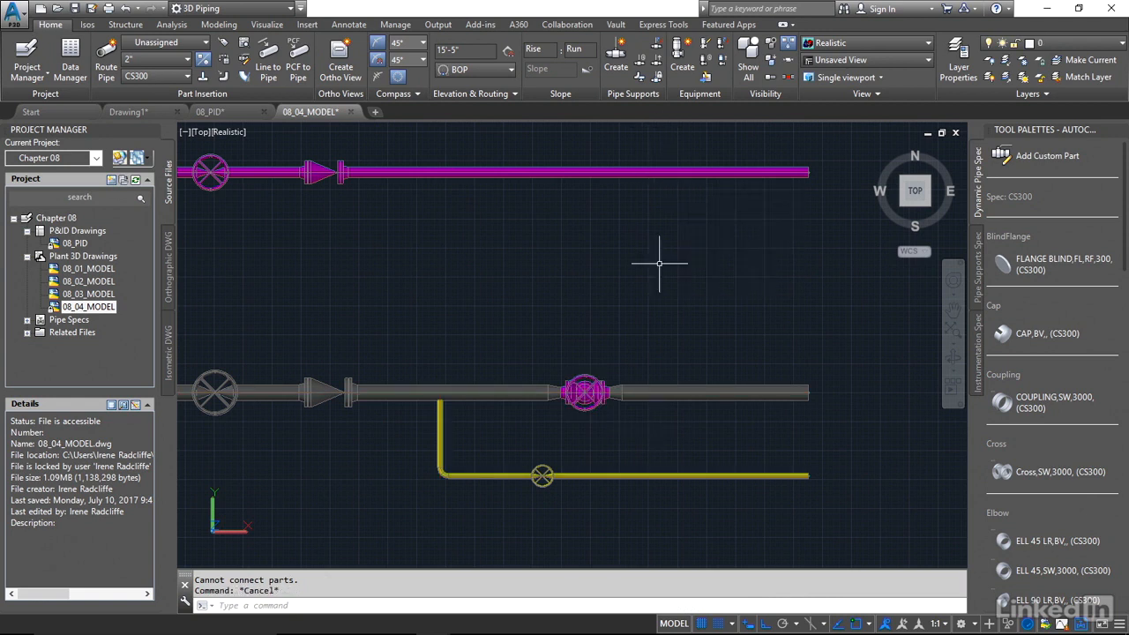
pyautogui.moveTo(668, 392)
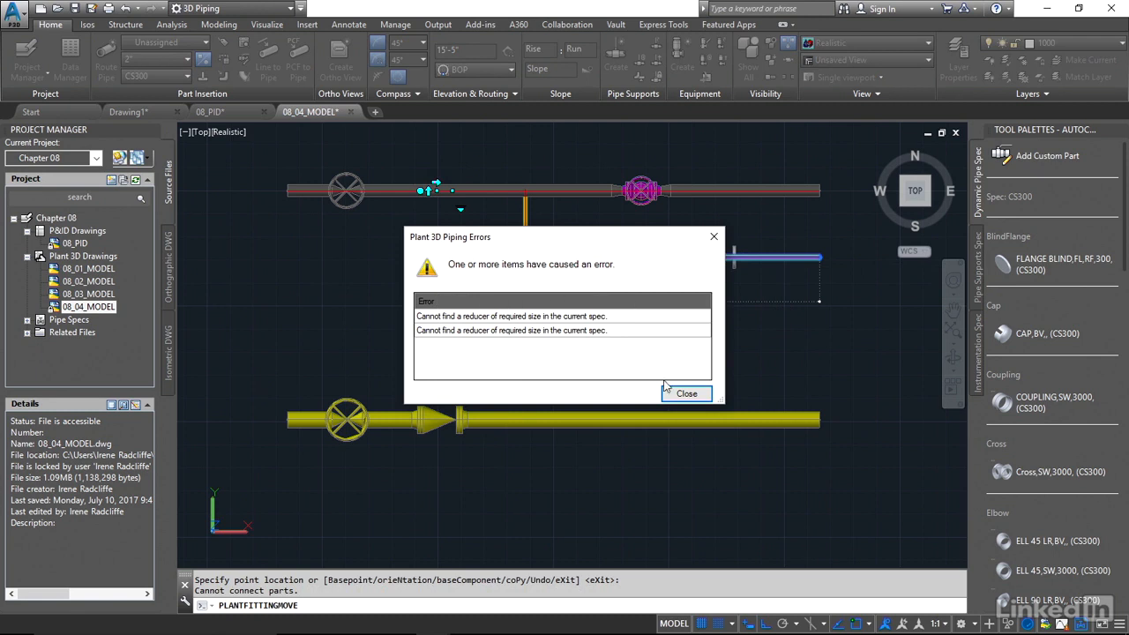
# Step: Dismiss the missing reducer error after relocating the valves onto other lines
pyautogui.click(686, 394)
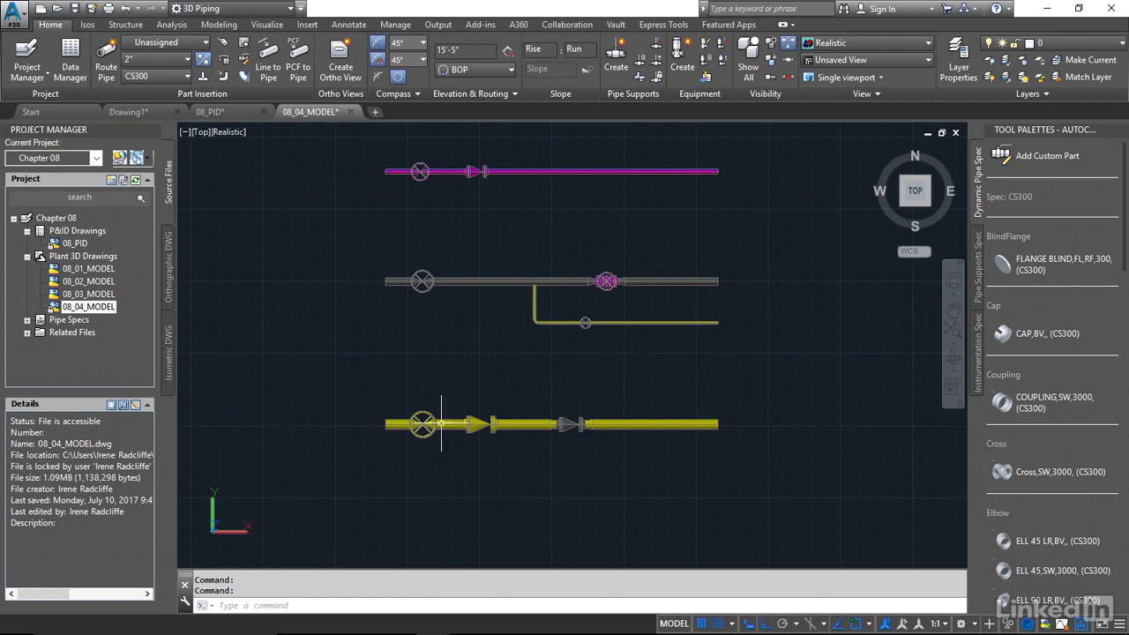
# Step: Validate 08_04_MODEL, review the summary, then rerun validation for the whole project
pyautogui.rightClick(88, 307)
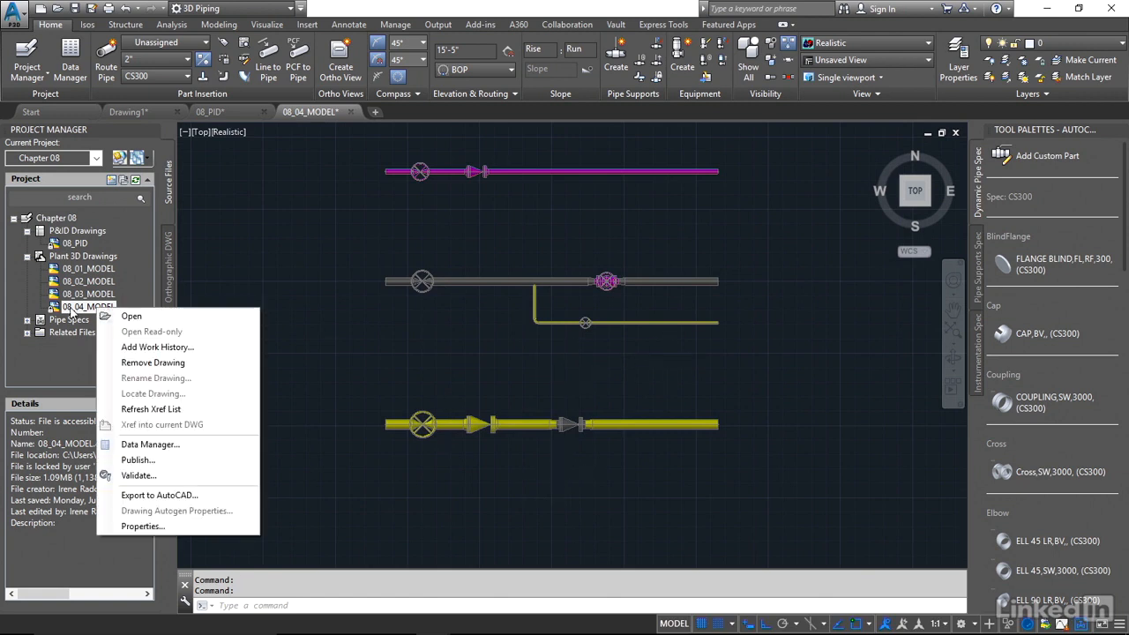
pyautogui.moveTo(138, 475)
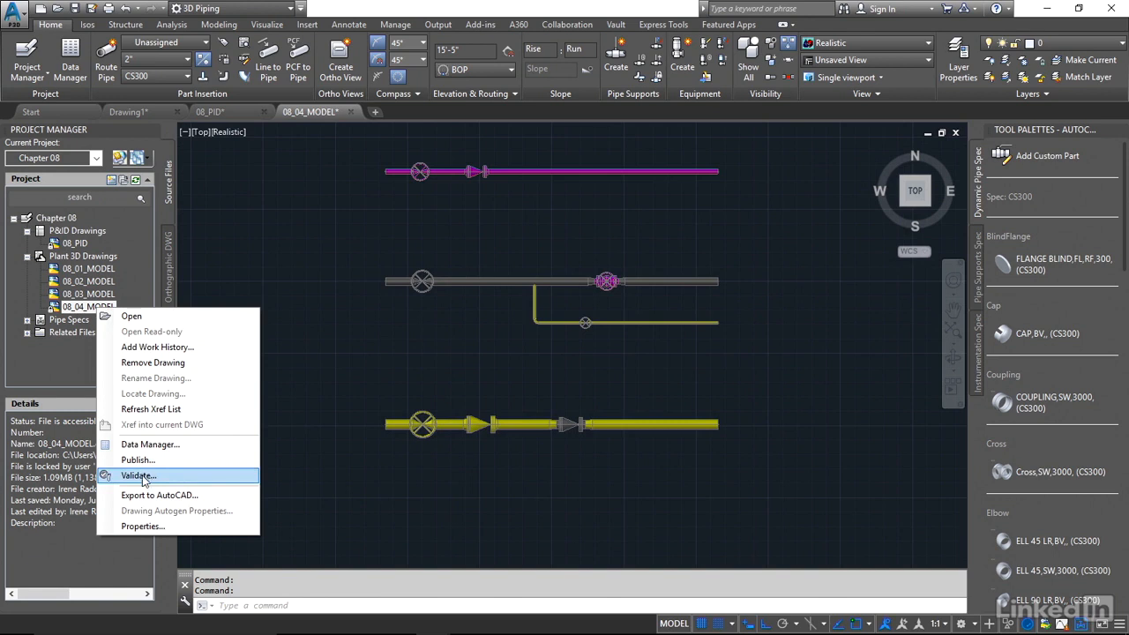
pyautogui.click(137, 476)
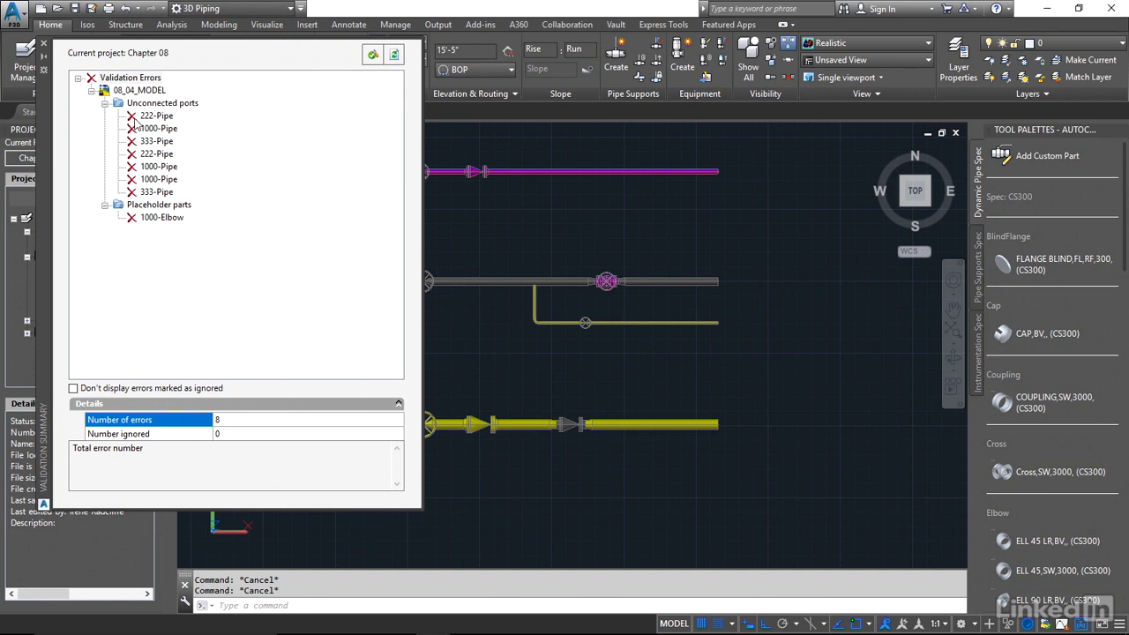
pyautogui.moveTo(168, 156)
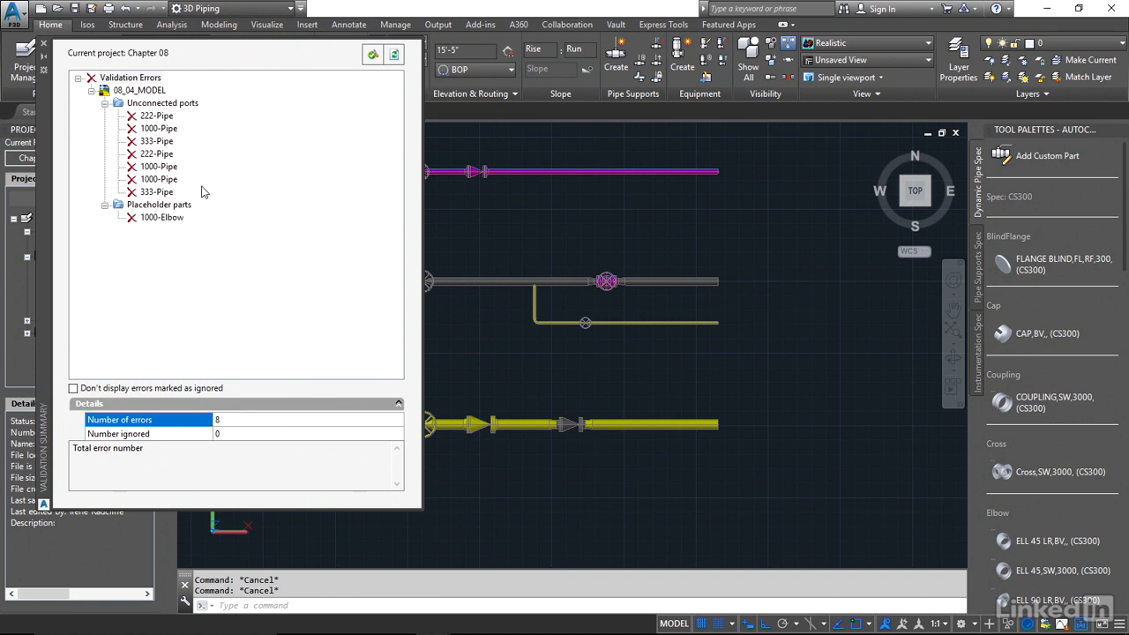
pyautogui.moveTo(199, 150)
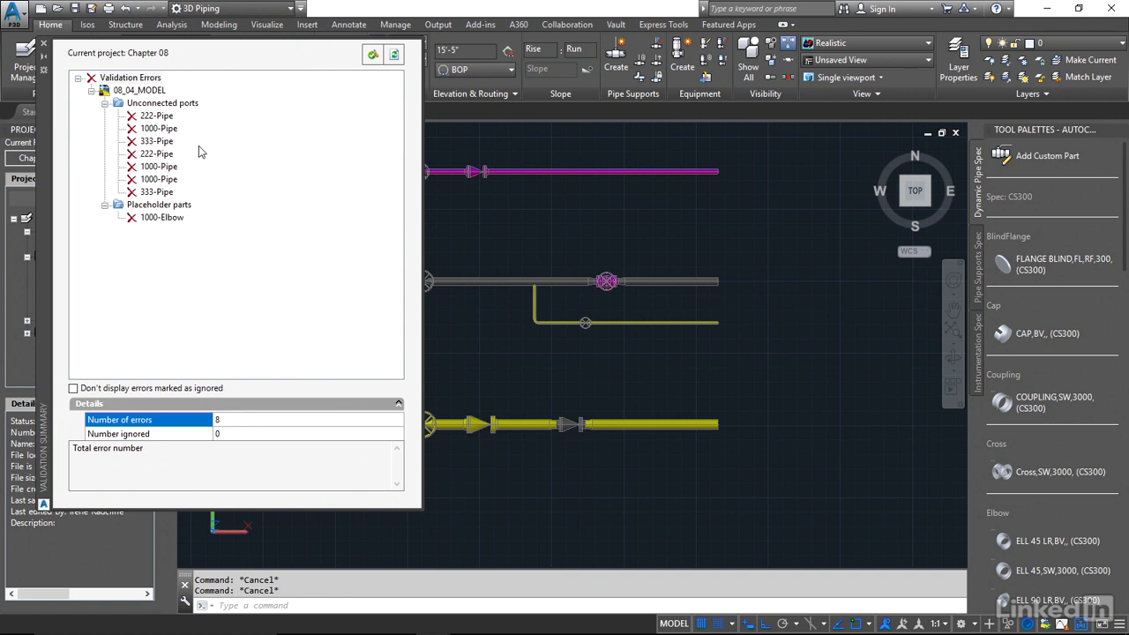
pyautogui.click(373, 54)
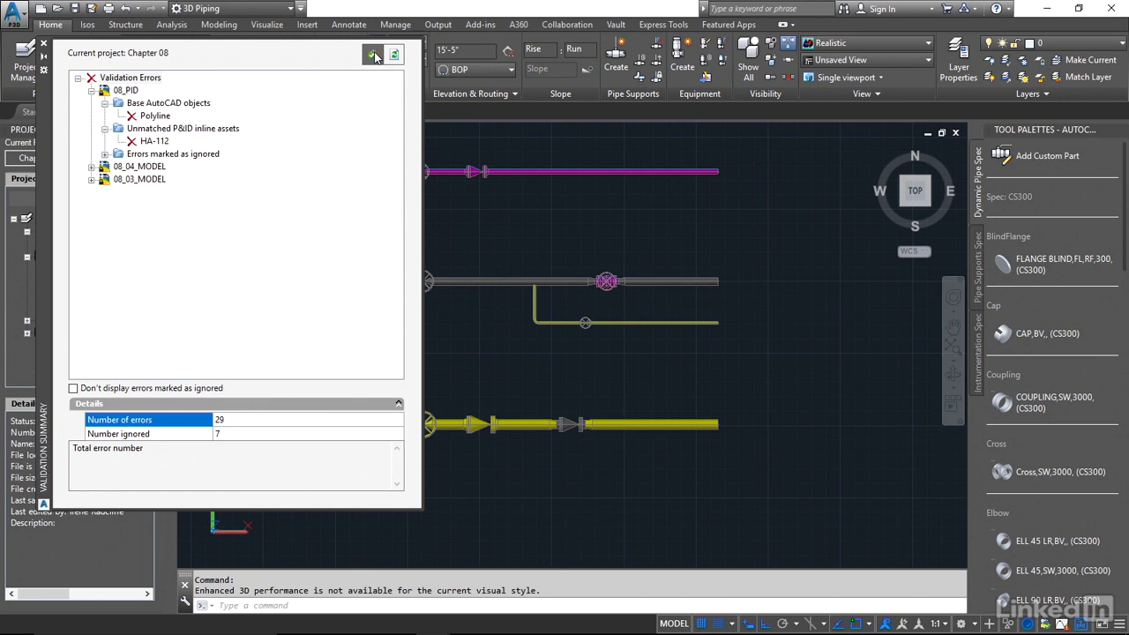
# Step: Expand the 3D Model to P&ID checks, confirm all are ticked, and accept the settings
pyautogui.click(371, 54)
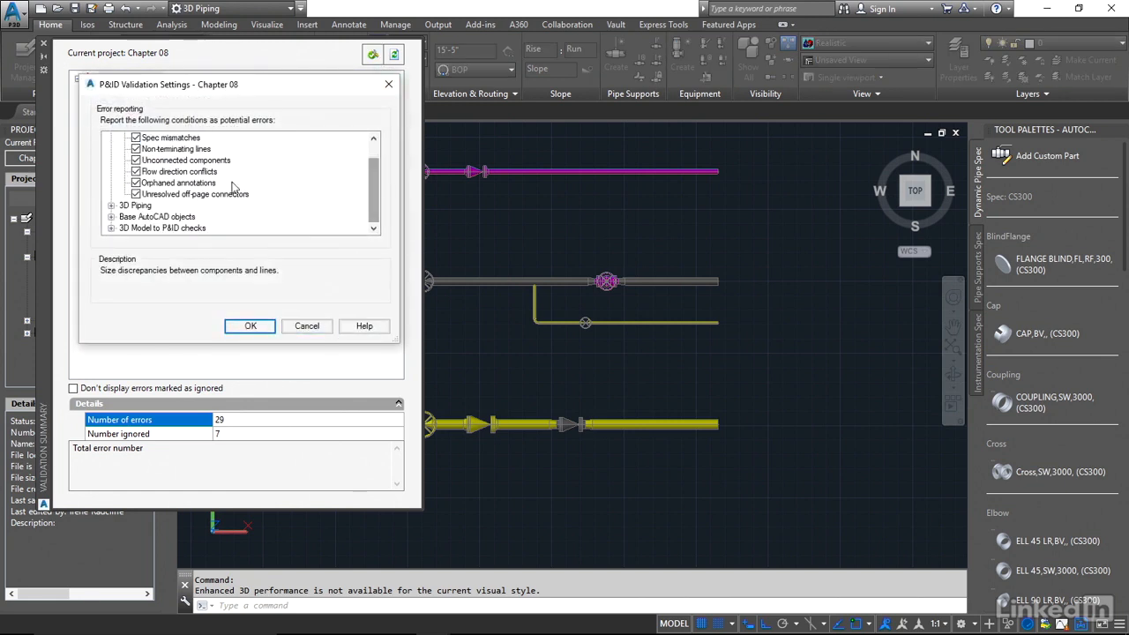
pyautogui.click(162, 228)
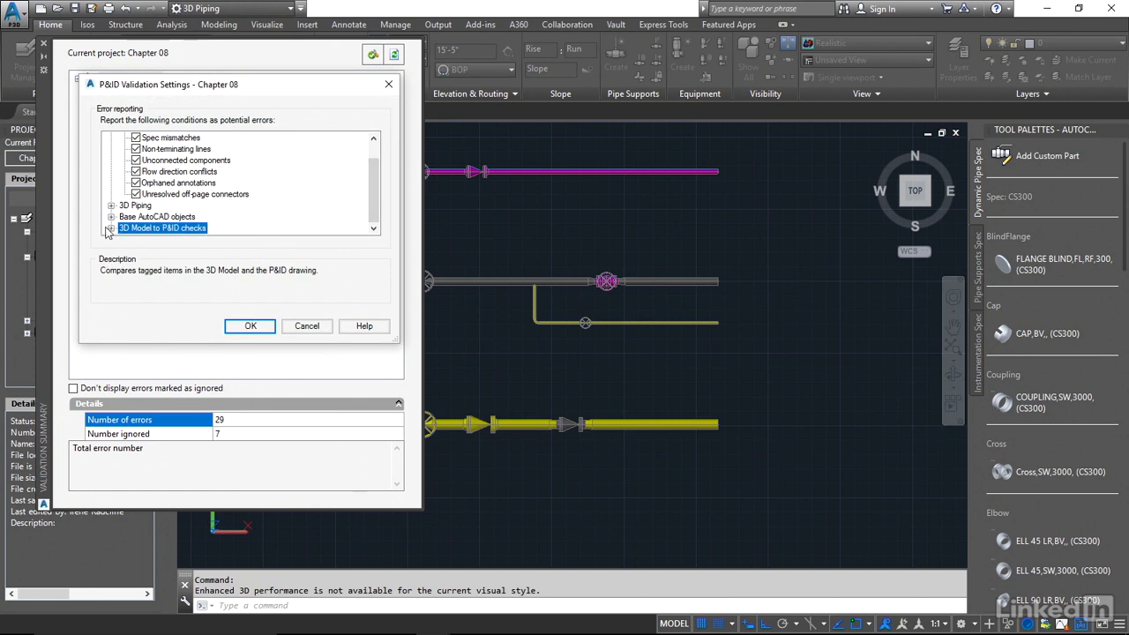
pyautogui.click(111, 227)
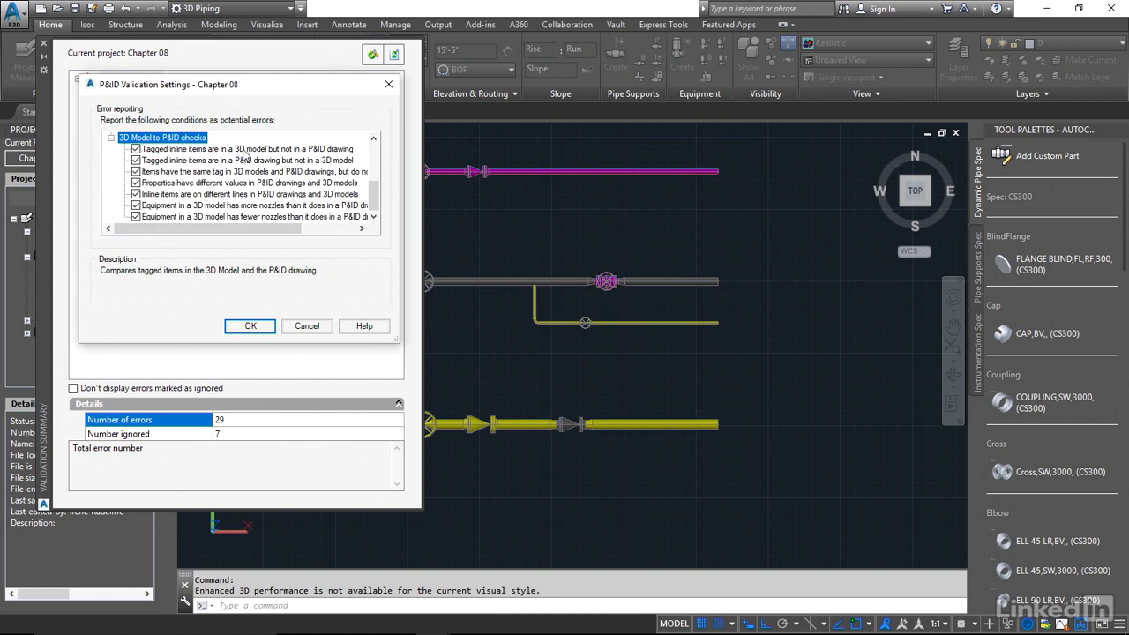
pyautogui.moveTo(326, 154)
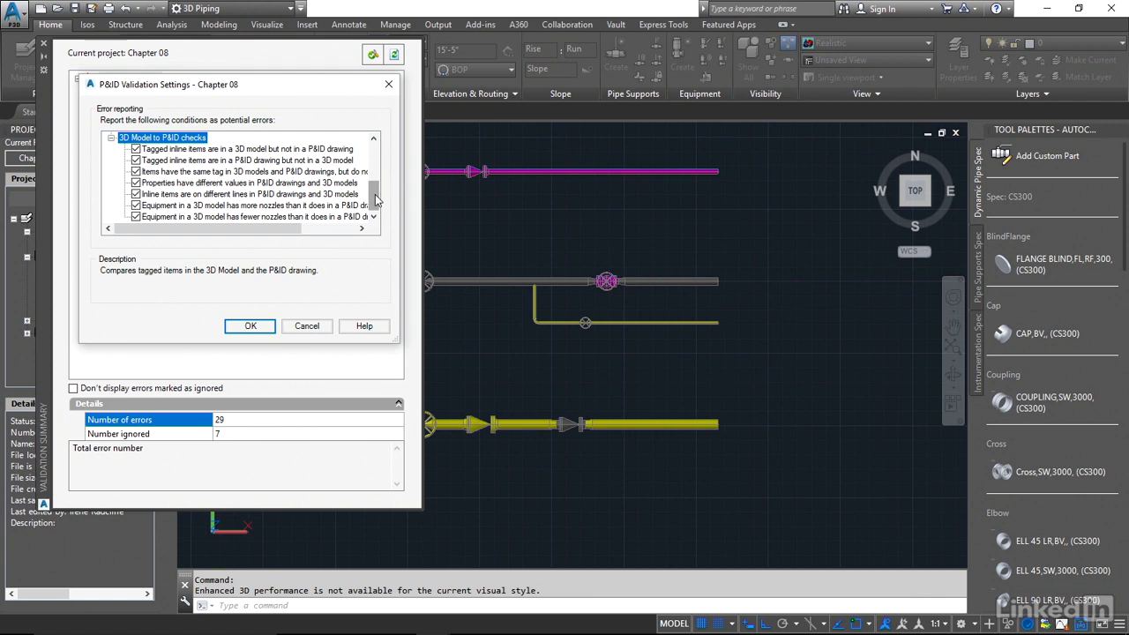
pyautogui.moveTo(377, 212)
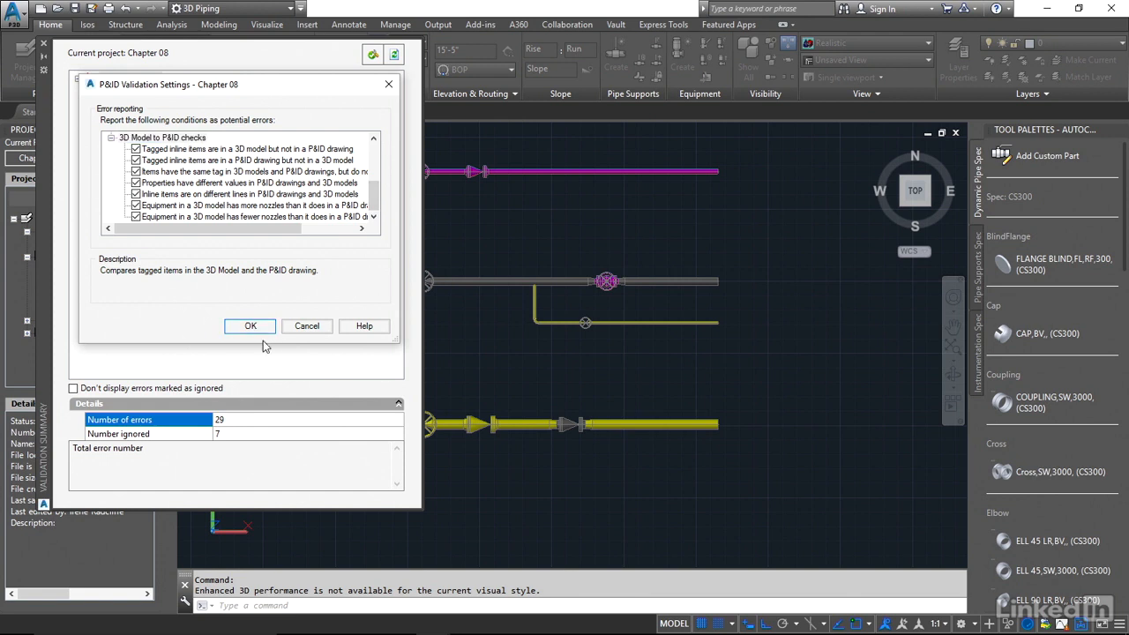
pyautogui.click(251, 326)
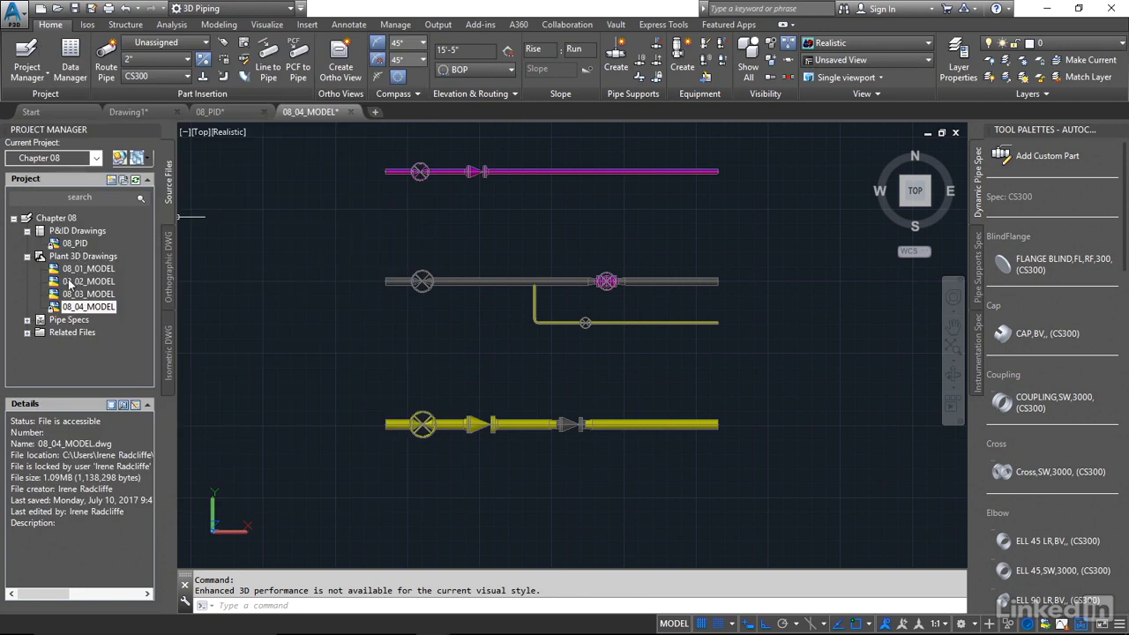
# Step: Run Validate Project on the Chapter 08 project
pyautogui.click(56, 218)
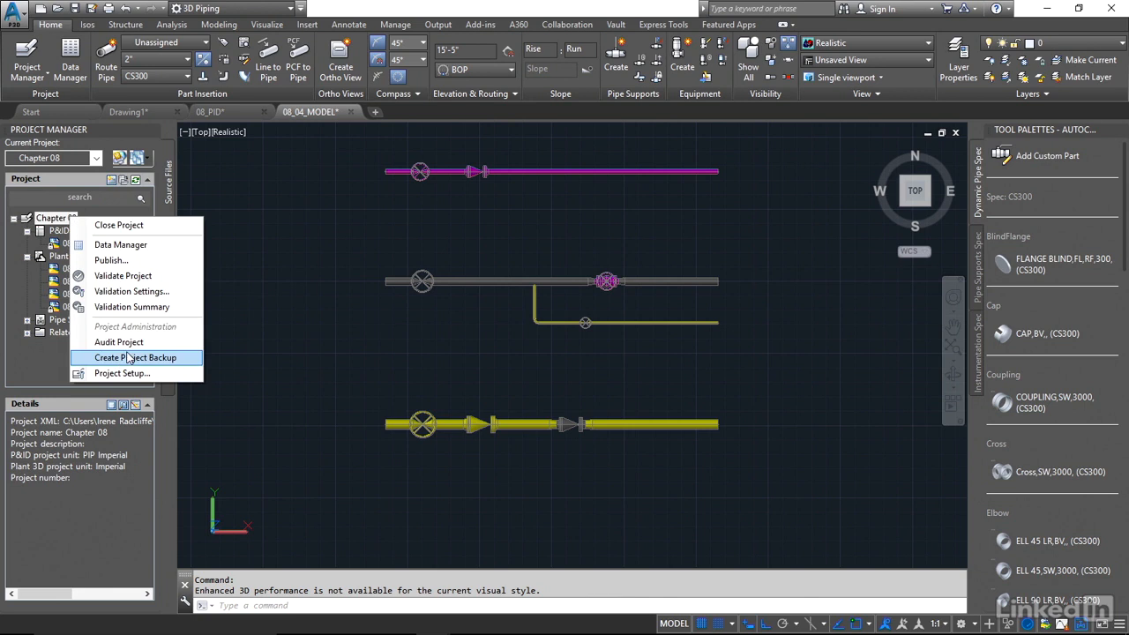
pyautogui.moveTo(122, 275)
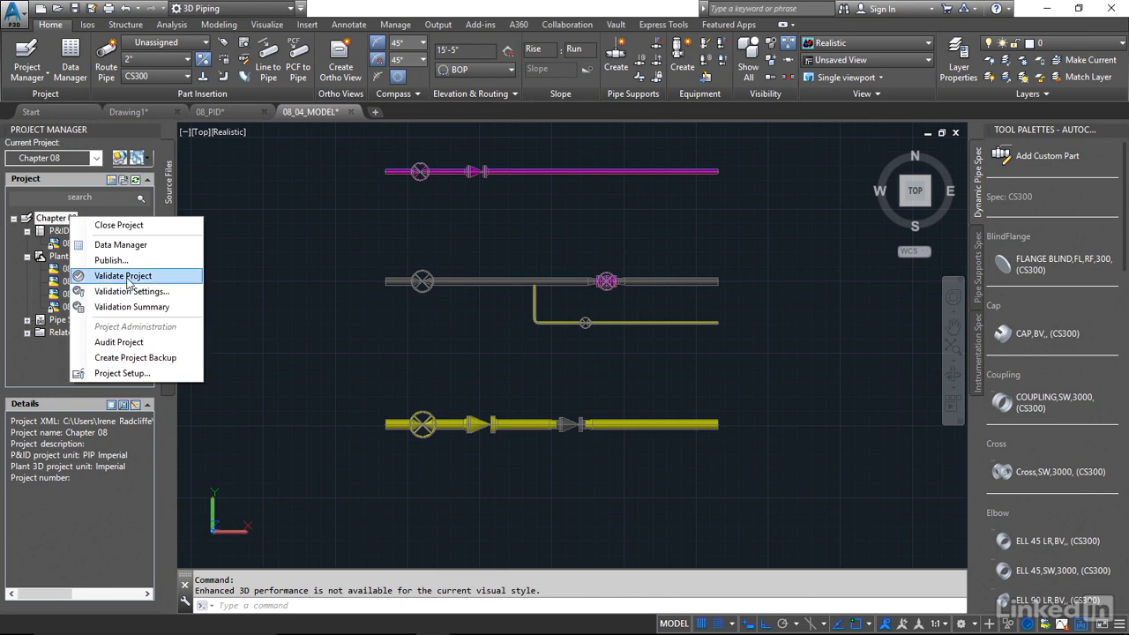
pyautogui.click(122, 275)
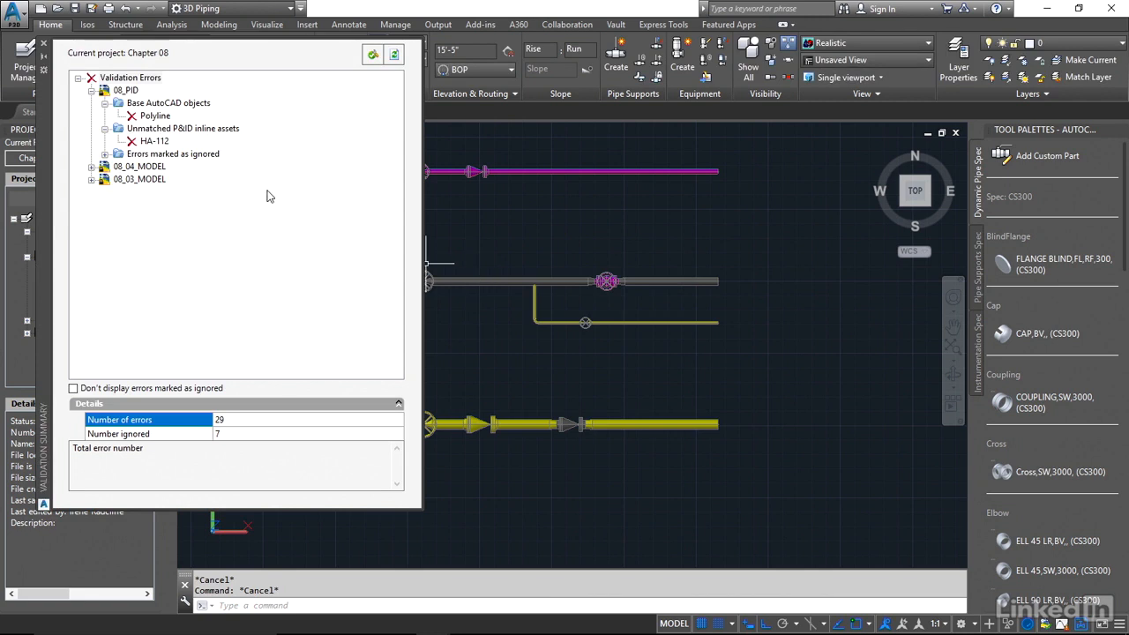
# Step: List 08_04_MODEL's item line mismatches and zoom to the HA-110 check valve's details
pyautogui.click(92, 166)
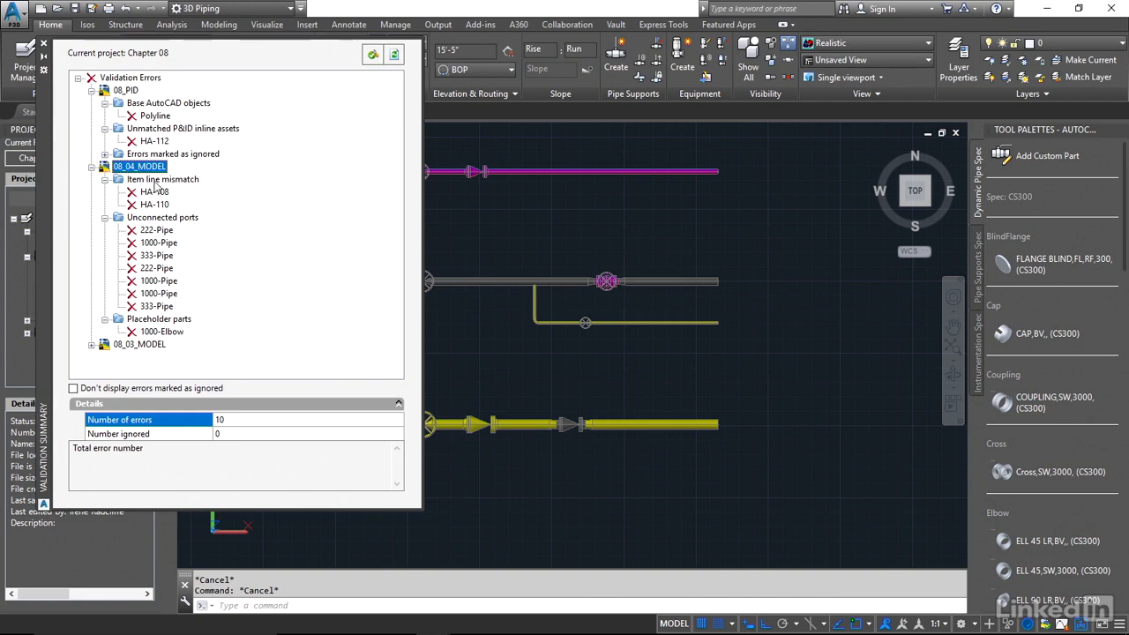
pyautogui.click(163, 179)
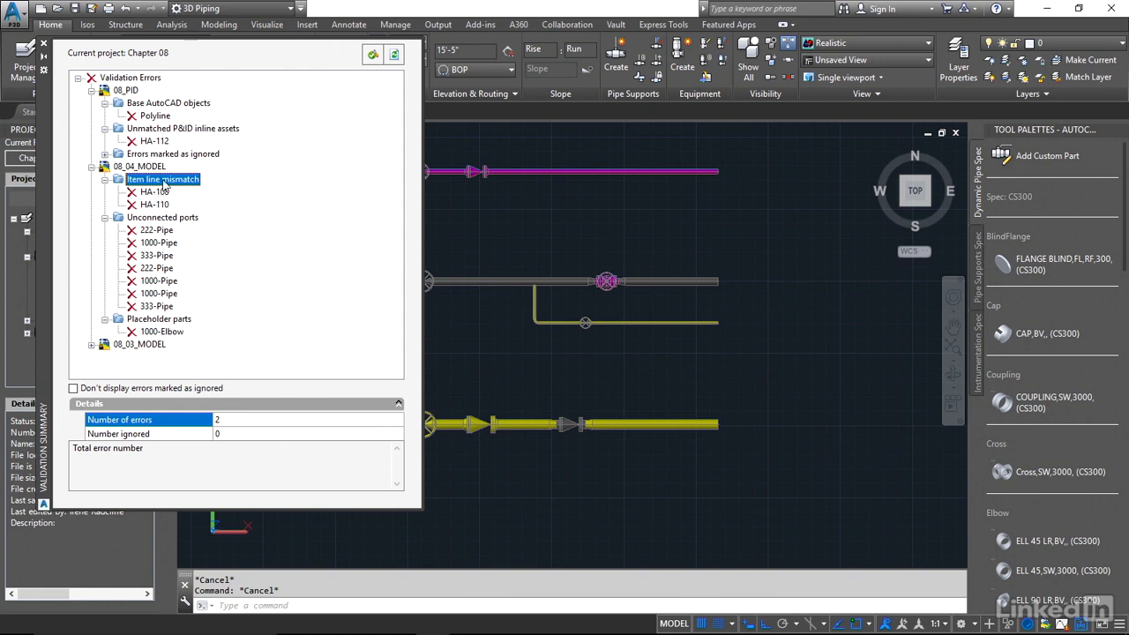
pyautogui.click(154, 204)
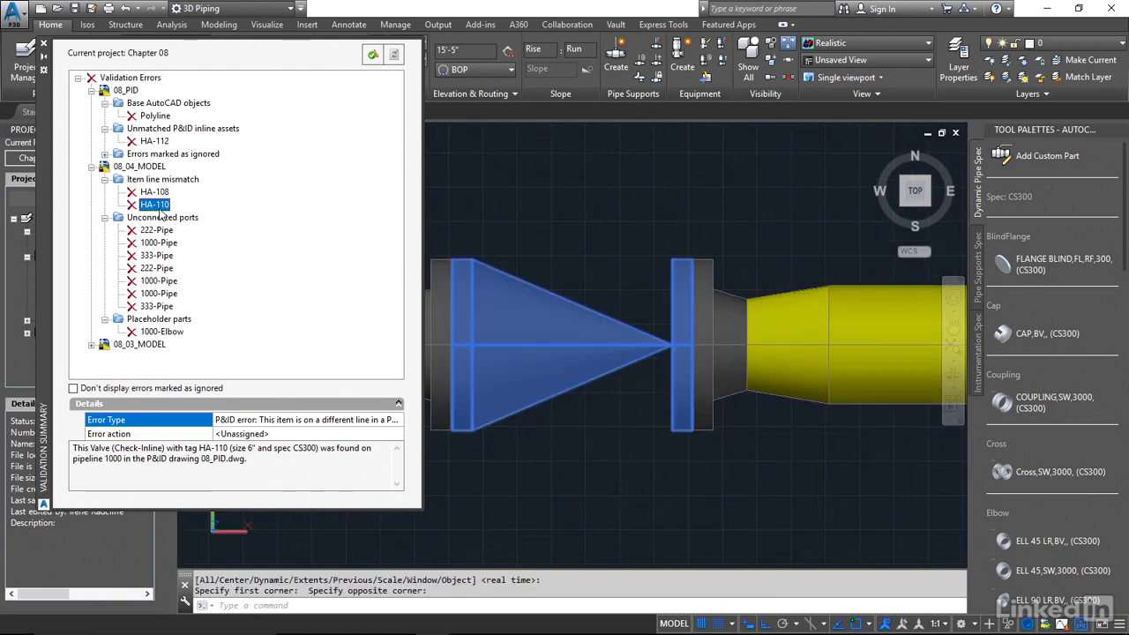
pyautogui.moveTo(240, 250)
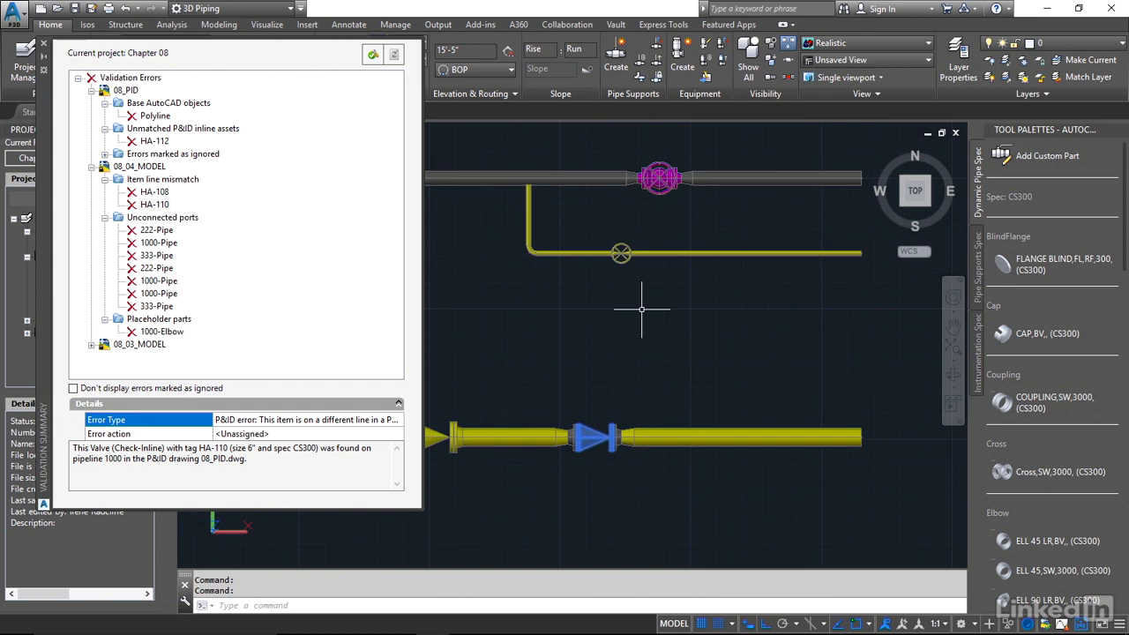
pyautogui.moveTo(638, 309)
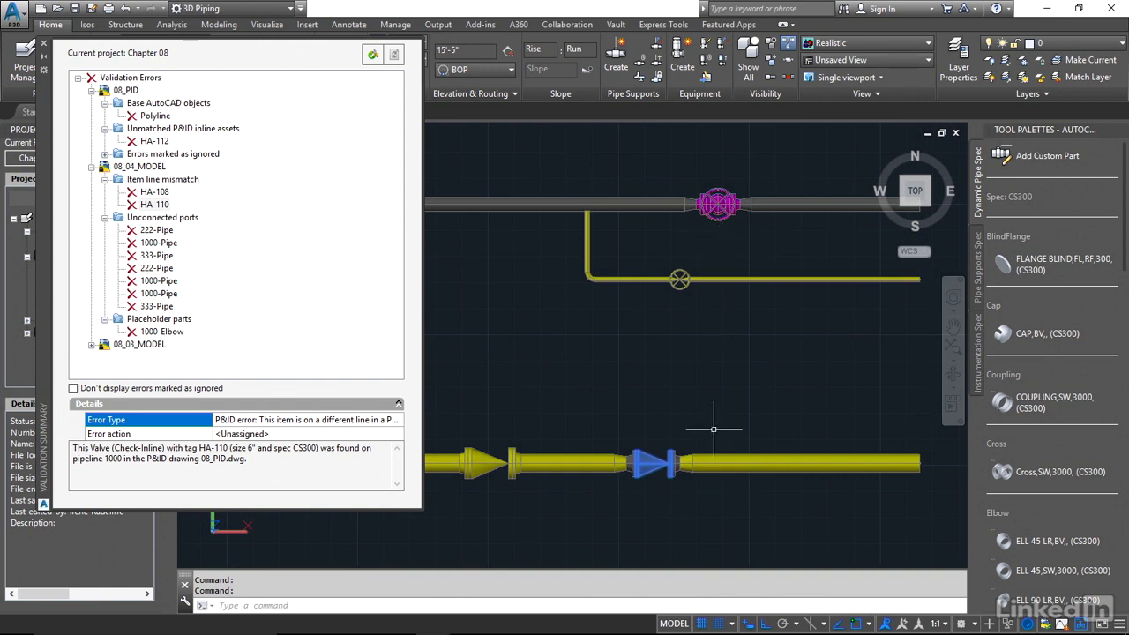
pyautogui.moveTo(708, 419)
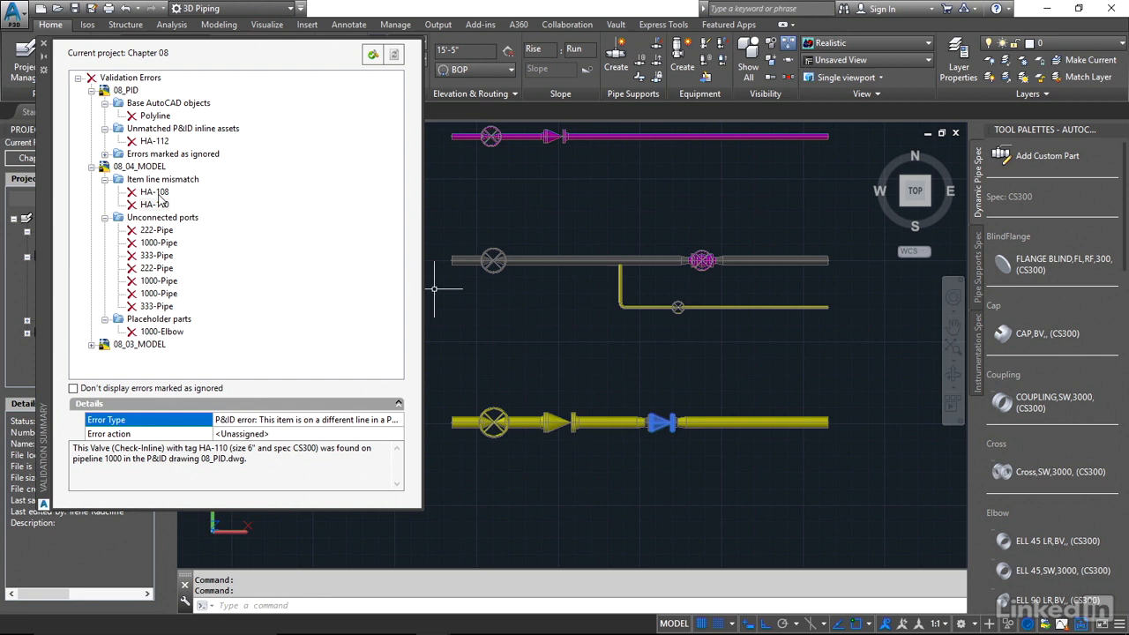
pyautogui.moveTo(206, 199)
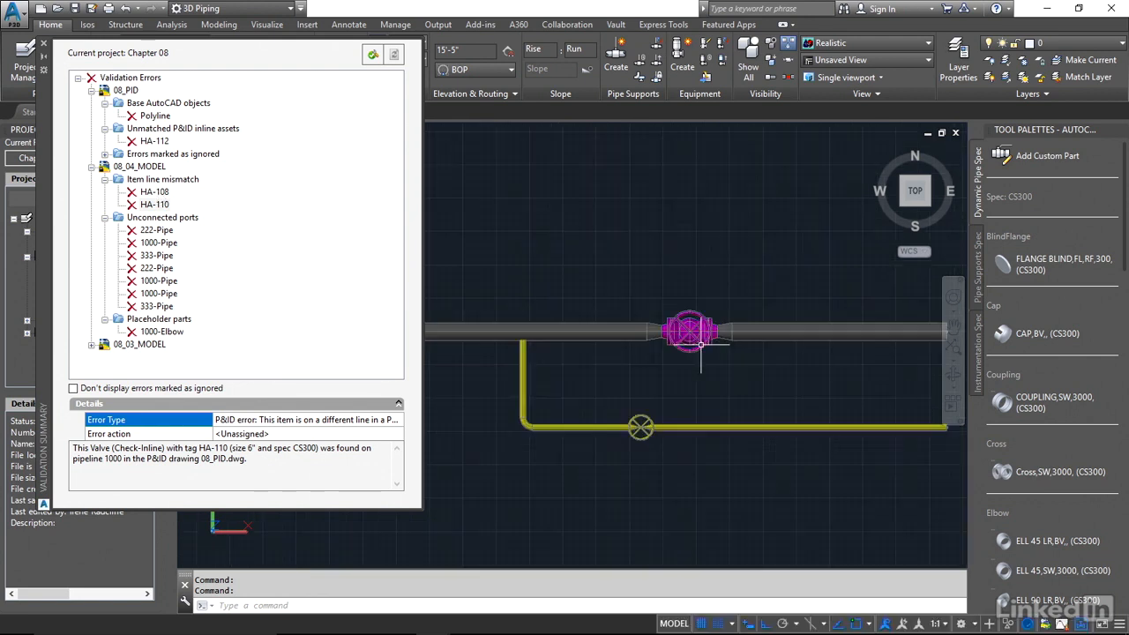
# Step: Move the valves back to their original lines and revalidate, leaving eight errors
pyautogui.click(688, 333)
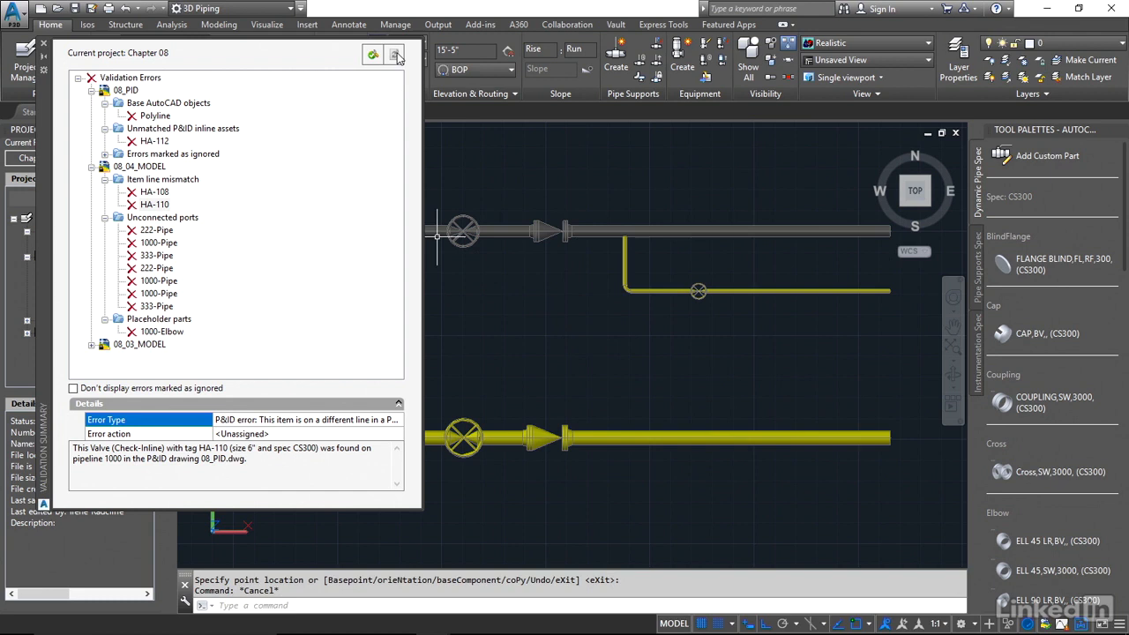
pyautogui.click(155, 204)
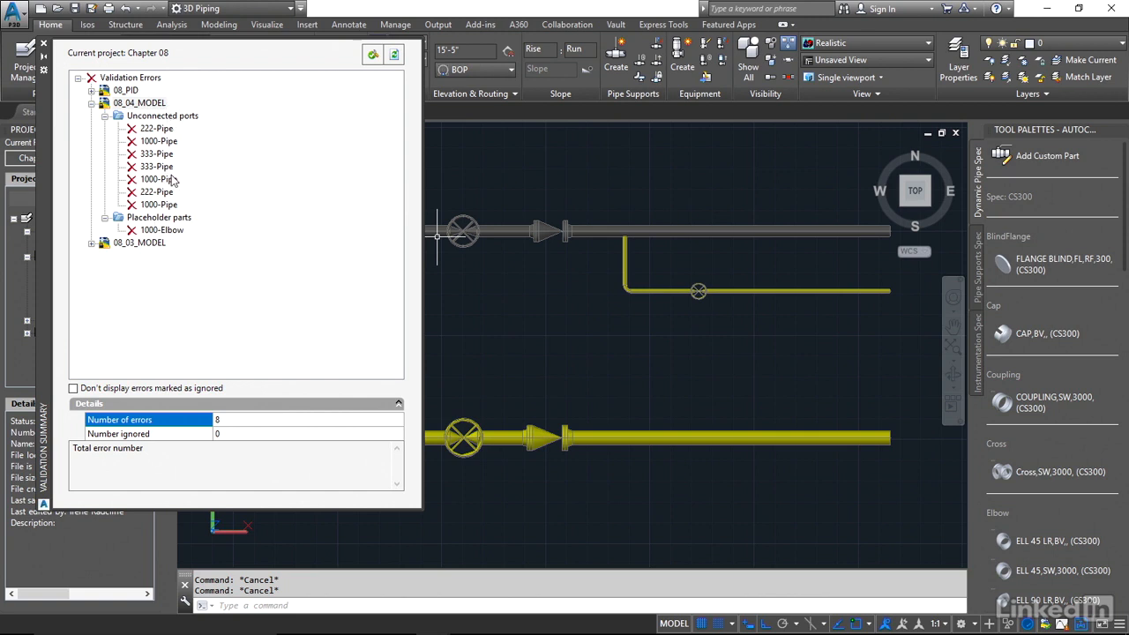
pyautogui.moveTo(186, 123)
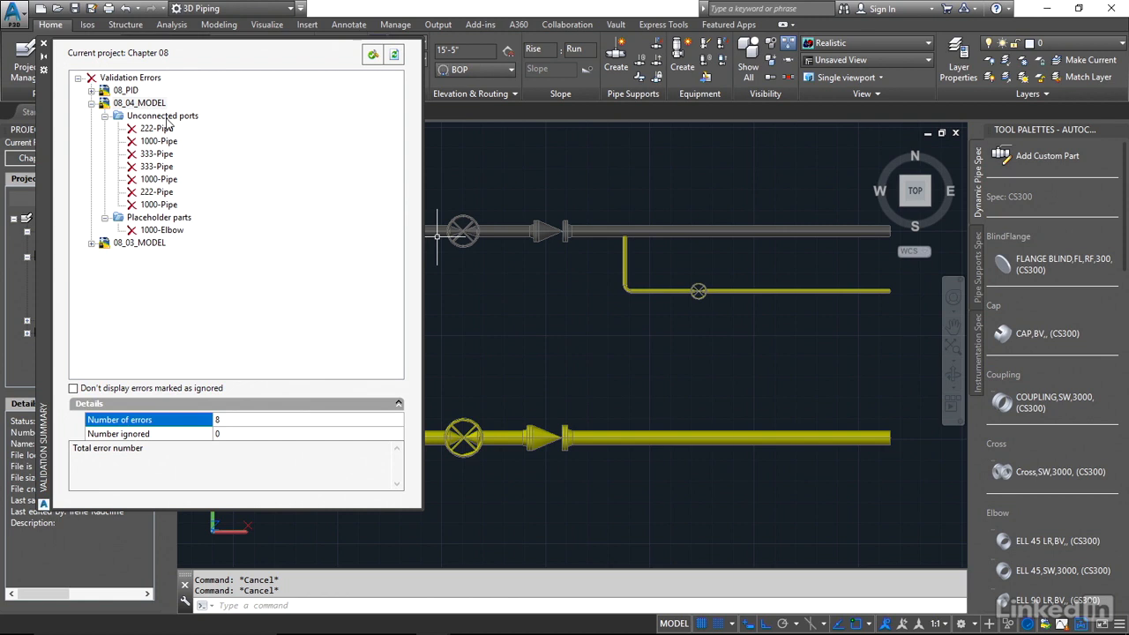
pyautogui.moveTo(170, 126)
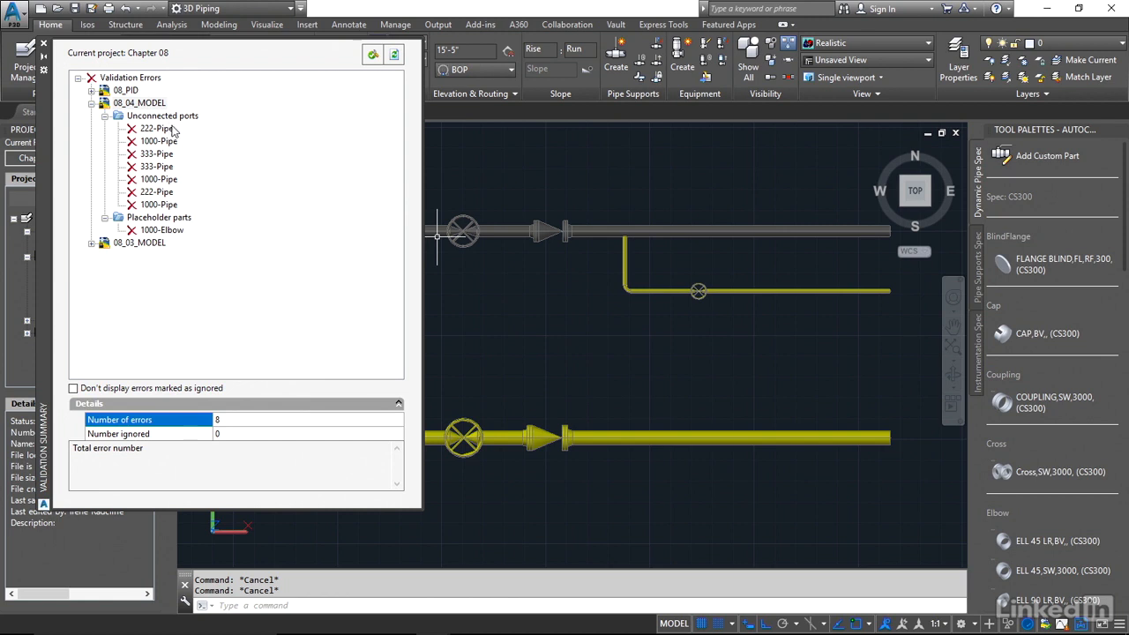
pyautogui.moveTo(176, 130)
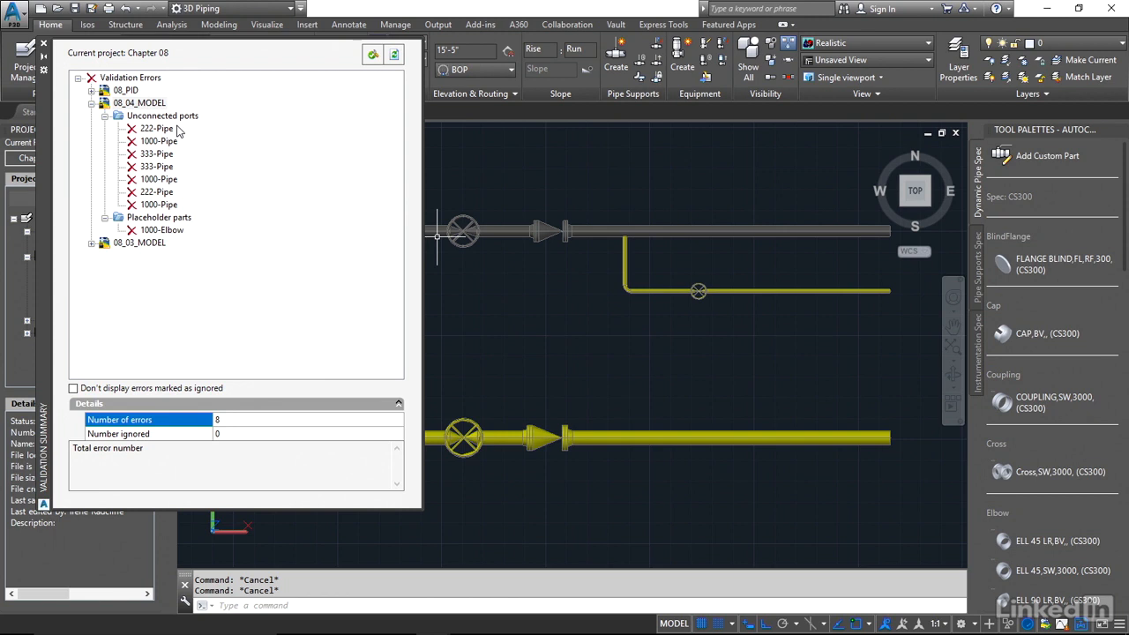